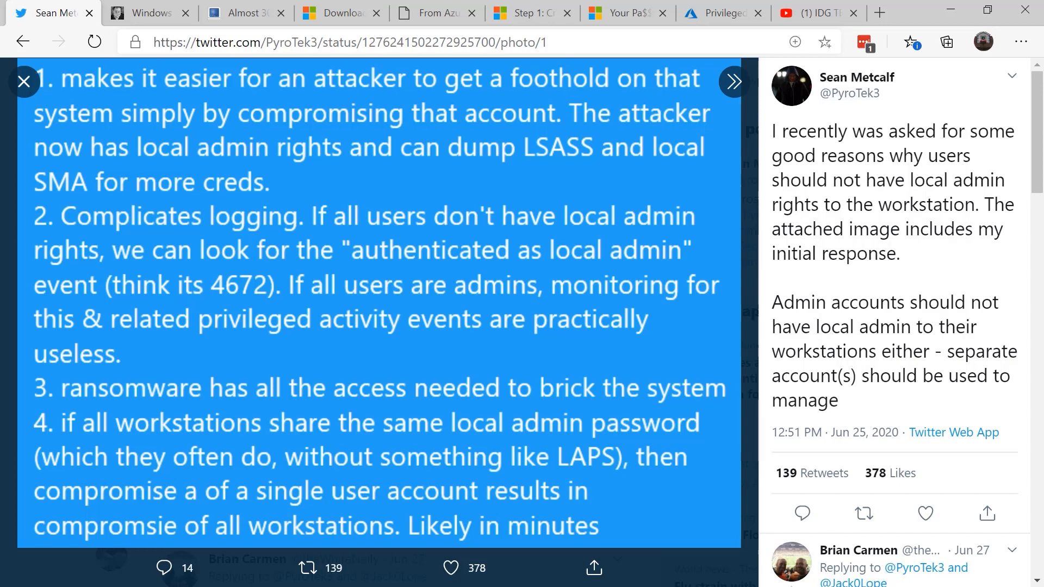
# Step: Switch to the GitHub tab showing the hfiref0x/UACME repository README
pyautogui.click(245, 12)
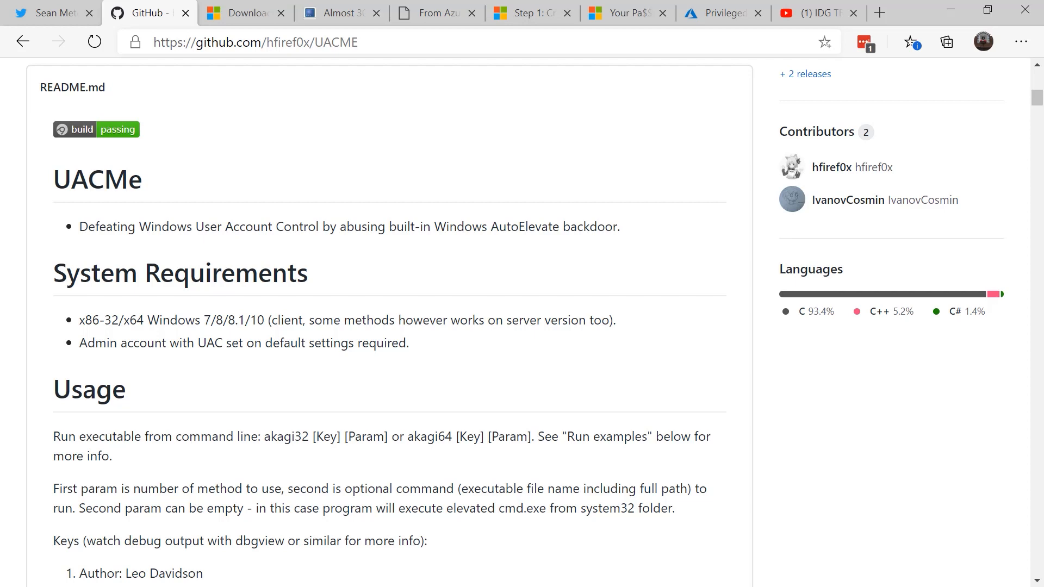
# Step: Switch to the adsecurity.org 'From Azure AD to Active Directory' attack path article
pyautogui.click(339, 13)
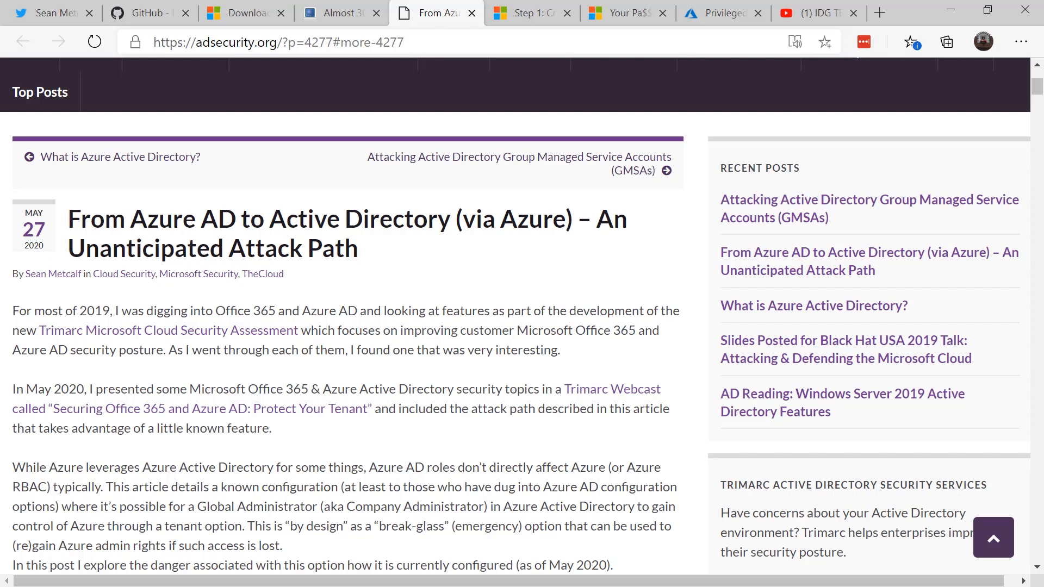
pyautogui.scroll(-3)
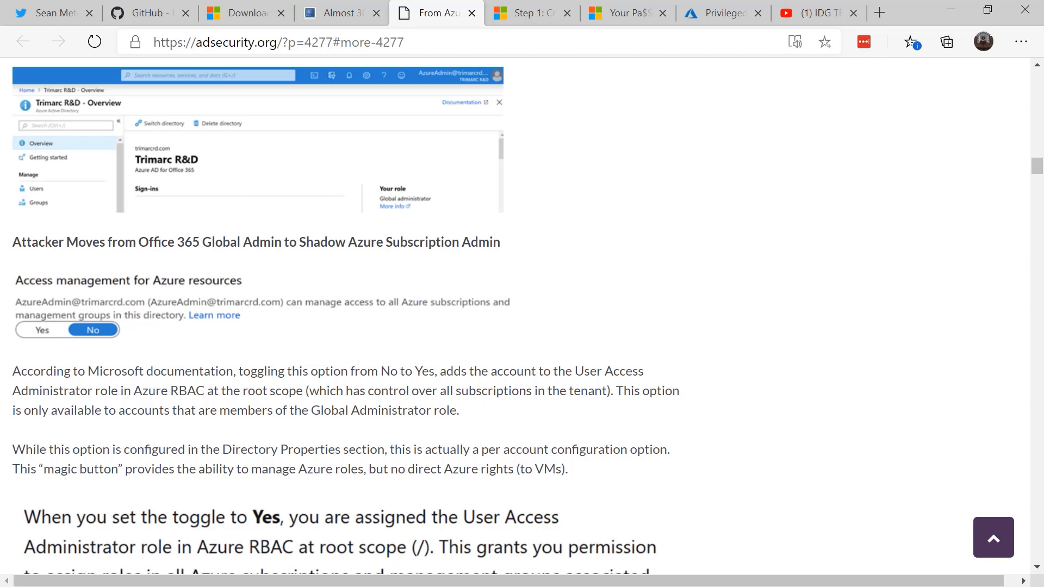
pyautogui.scroll(-3)
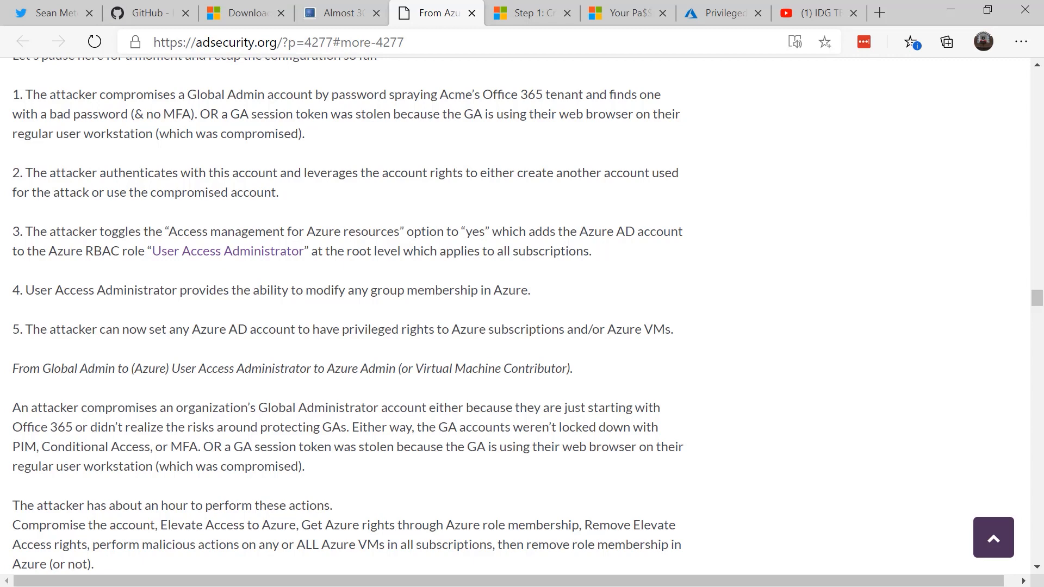
# Step: Visit the PIM quick start, then 'Your Pa$$word doesn't matter', then the IDG TECHtalk channel
pyautogui.click(530, 13)
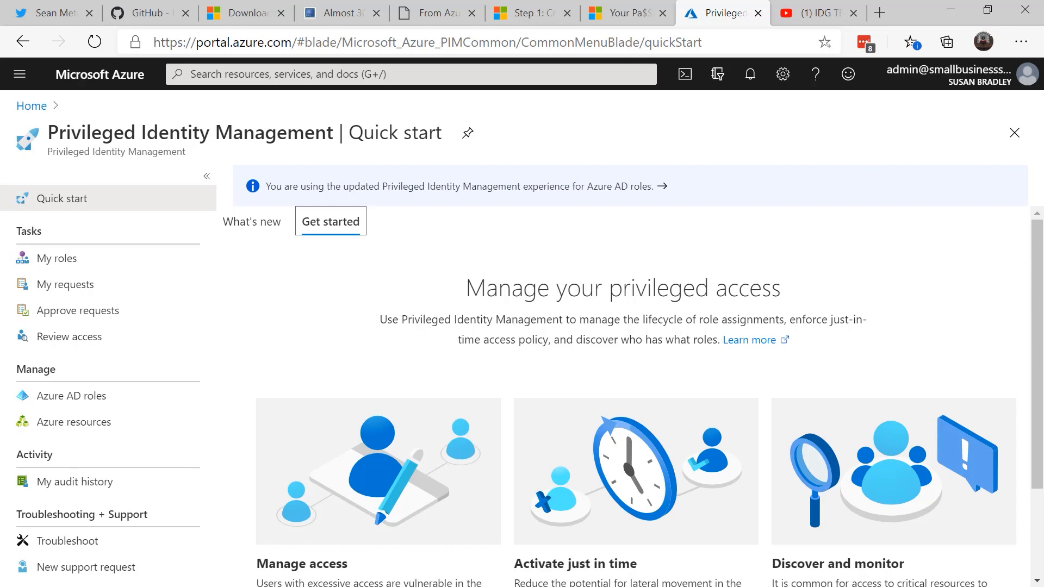
pyautogui.click(622, 12)
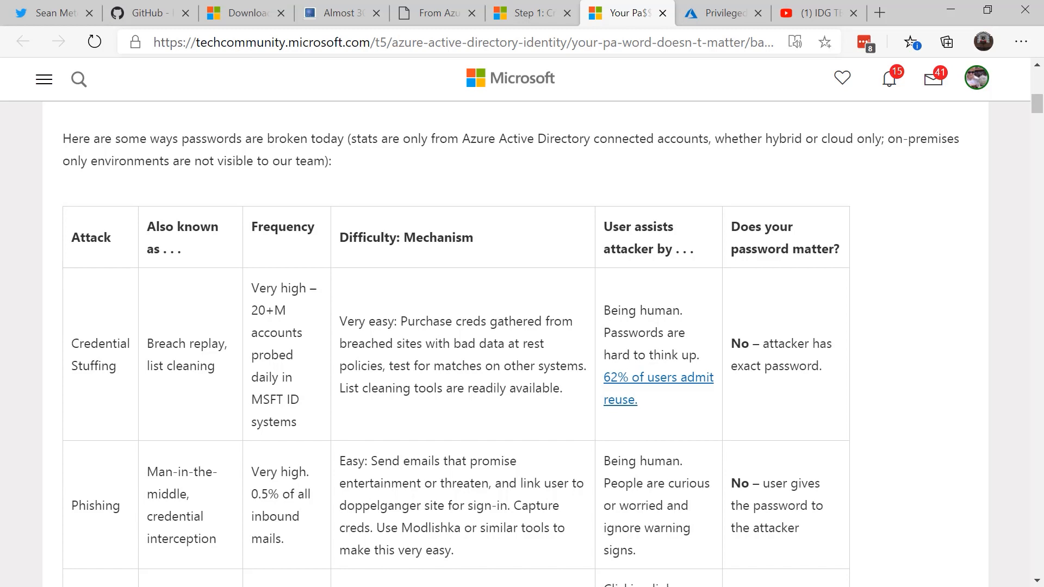
pyautogui.click(810, 13)
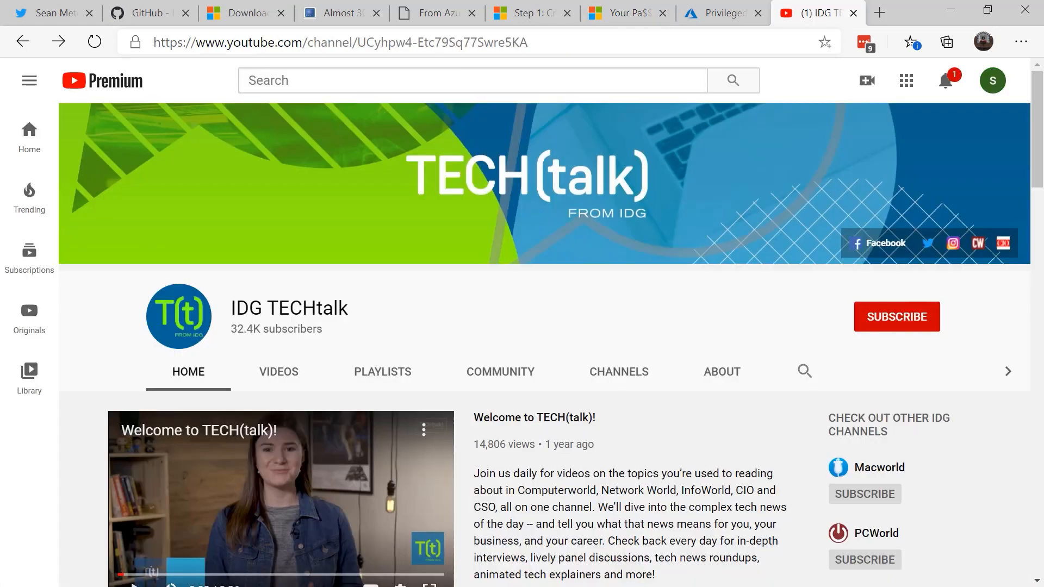